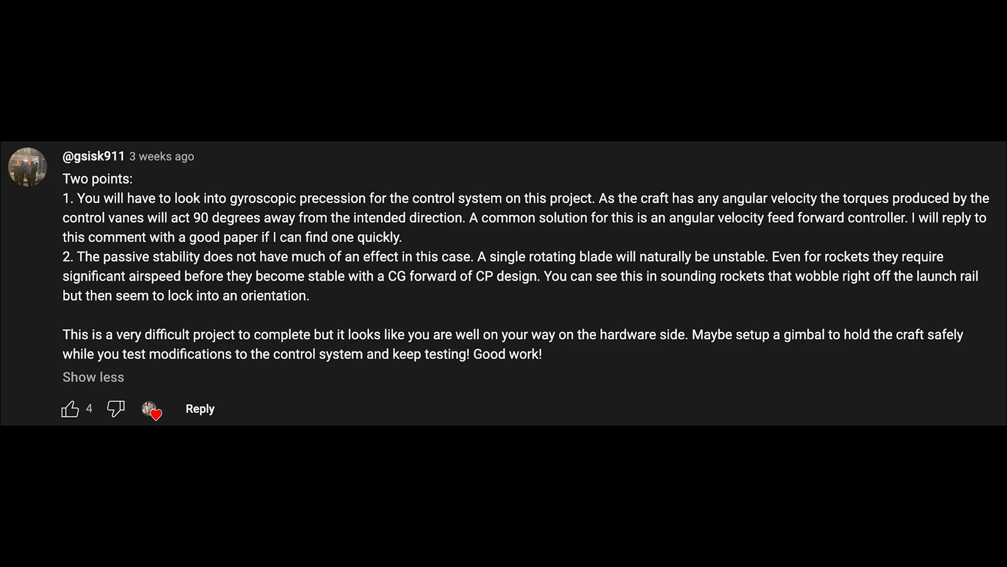
- Review the aluminum board quote at $10.30, dismiss the factory video, and start a LiveChat support session
{"action": "scroll", "scroll_direction": "down", "scroll_amount": 3}
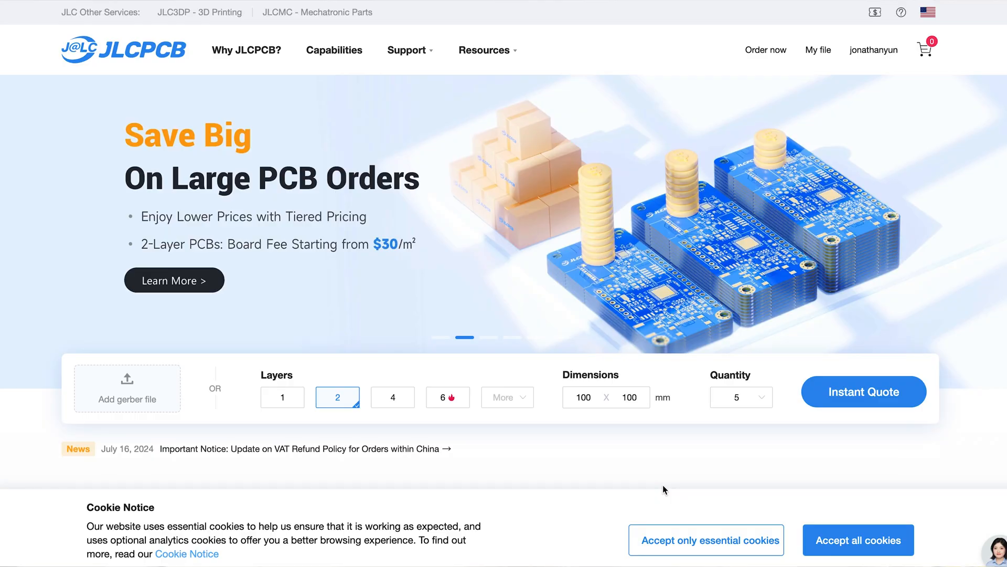
{"action": "mouse_move", "coordinate": [654, 463]}
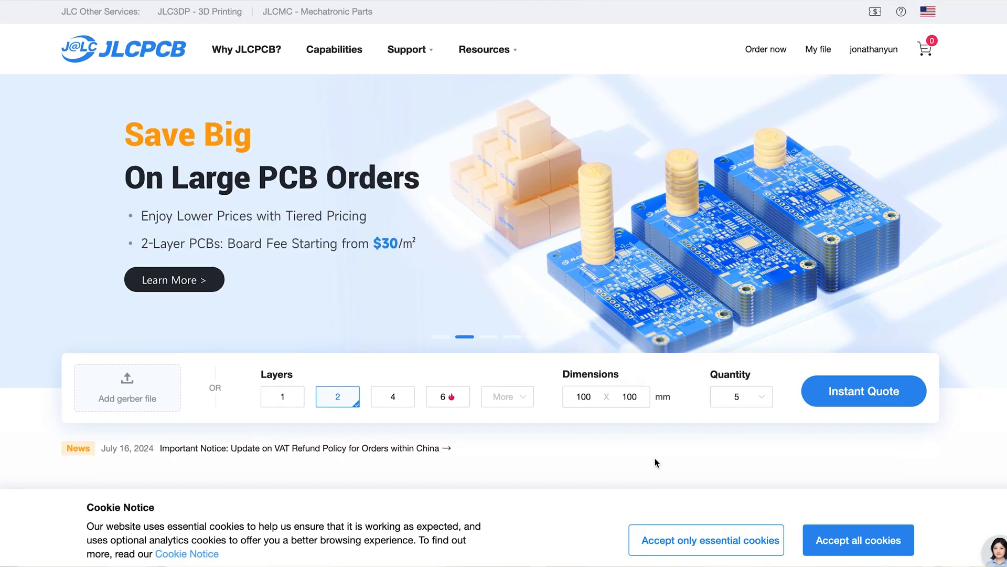
{"action": "scroll", "scroll_direction": "down", "scroll_amount": 3}
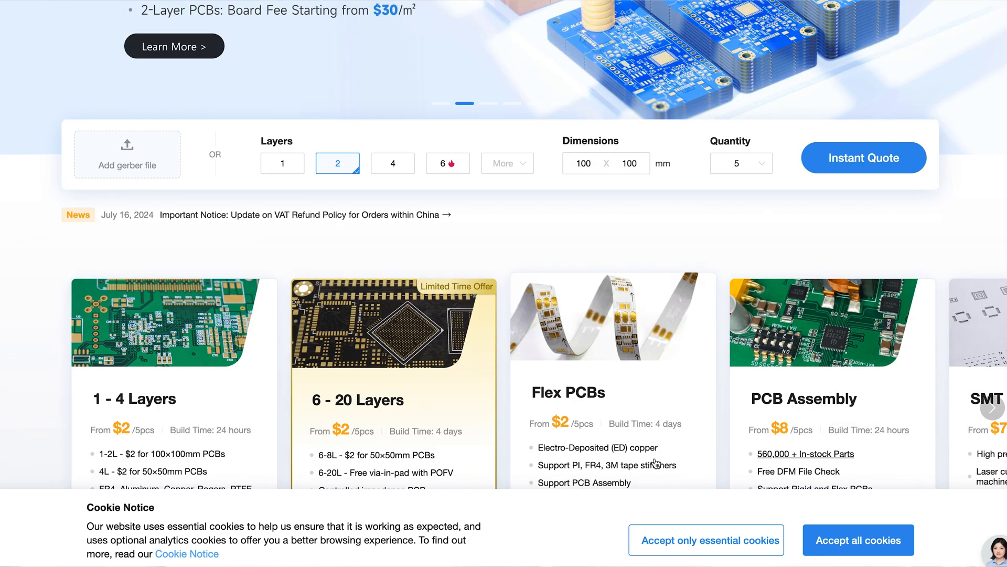
{"action": "scroll", "scroll_direction": "down", "scroll_amount": 3}
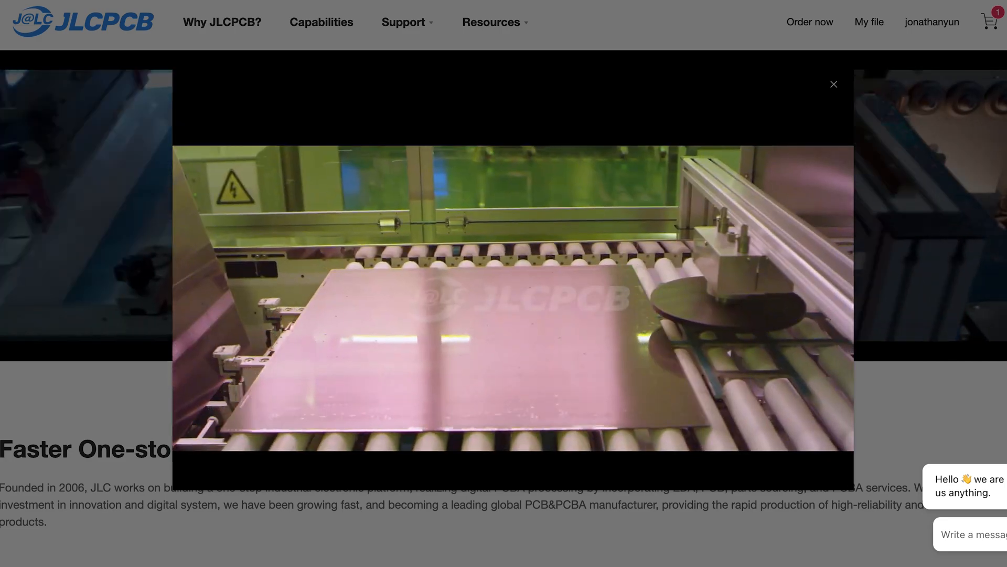
{"action": "left_click", "coordinate": [834, 84]}
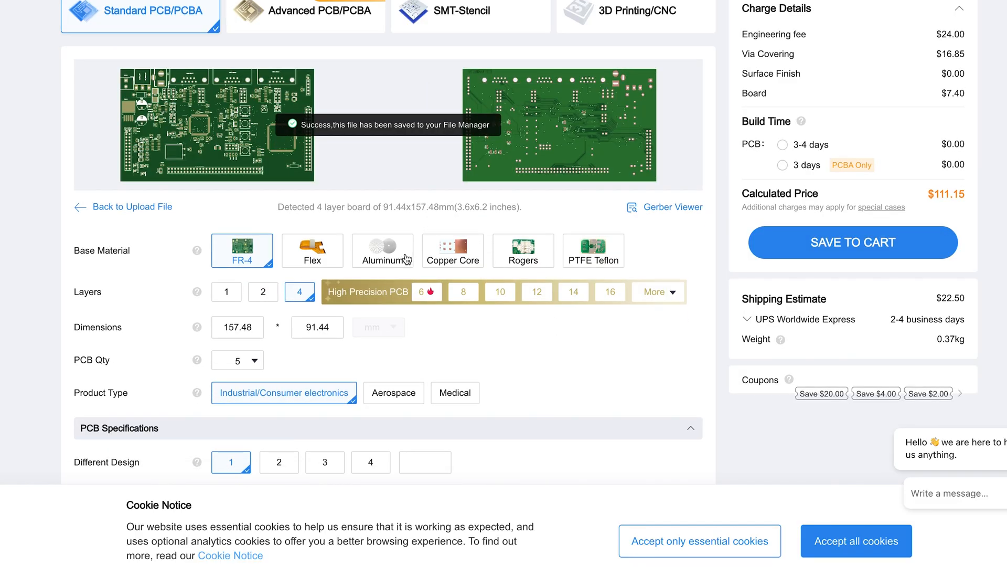
{"action": "scroll", "scroll_direction": "down", "scroll_amount": 3}
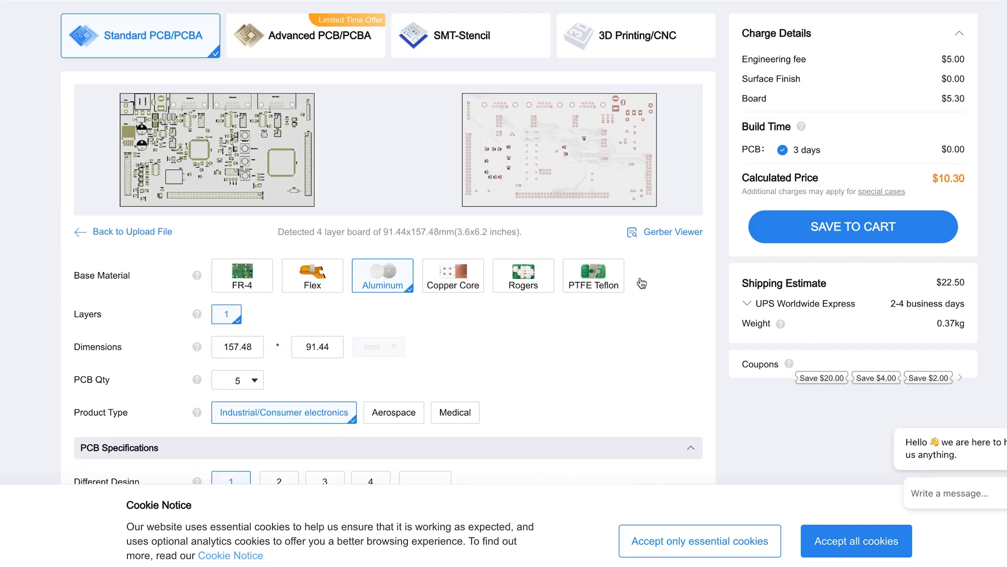
{"action": "left_click", "coordinate": [852, 227]}
{"action": "type", "text": "Hello"}
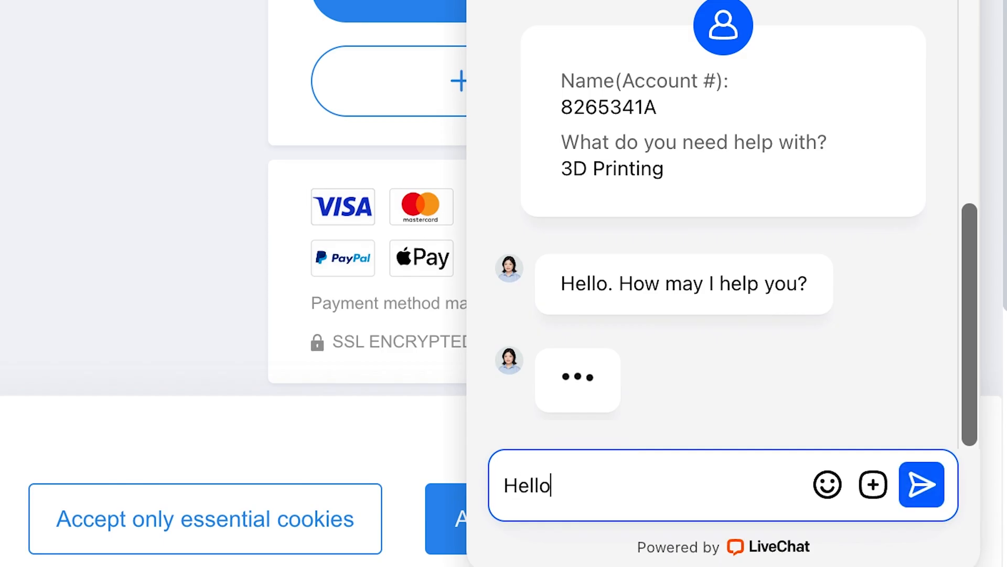
- Send support the message 'Hello, can you 3D print in TPU?'
{"action": "type", "text": ", can you 3D print in TPU?"}
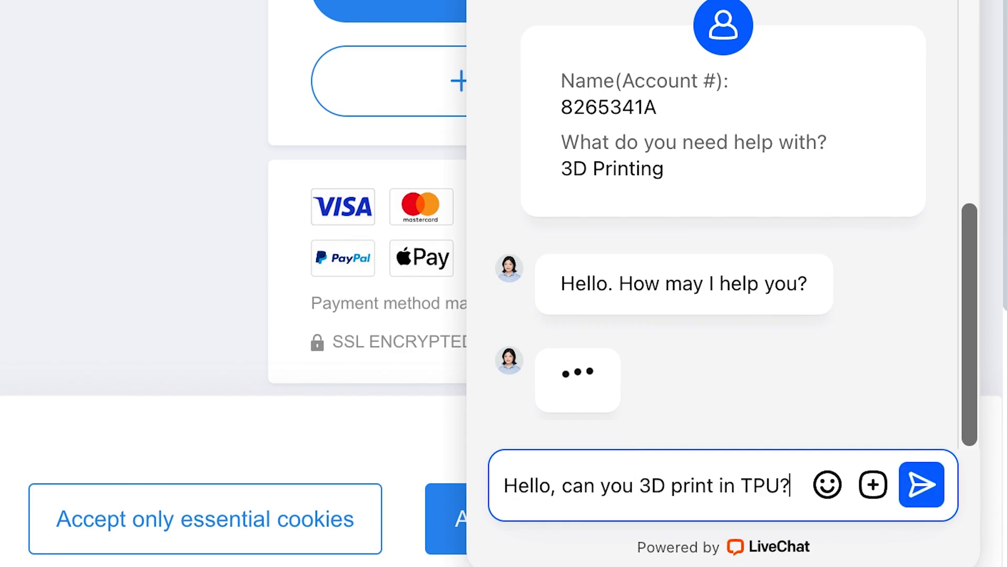
{"action": "left_click", "coordinate": [922, 485]}
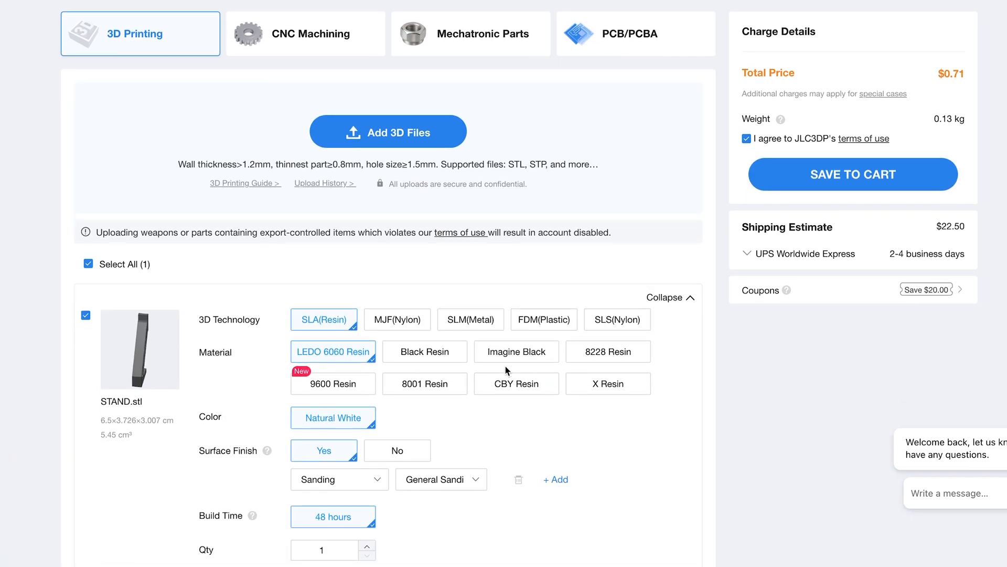
- Switch STAND.stl to FDM (Plastic) in white PLA, pricing it at $1.00
{"action": "left_click", "coordinate": [543, 319]}
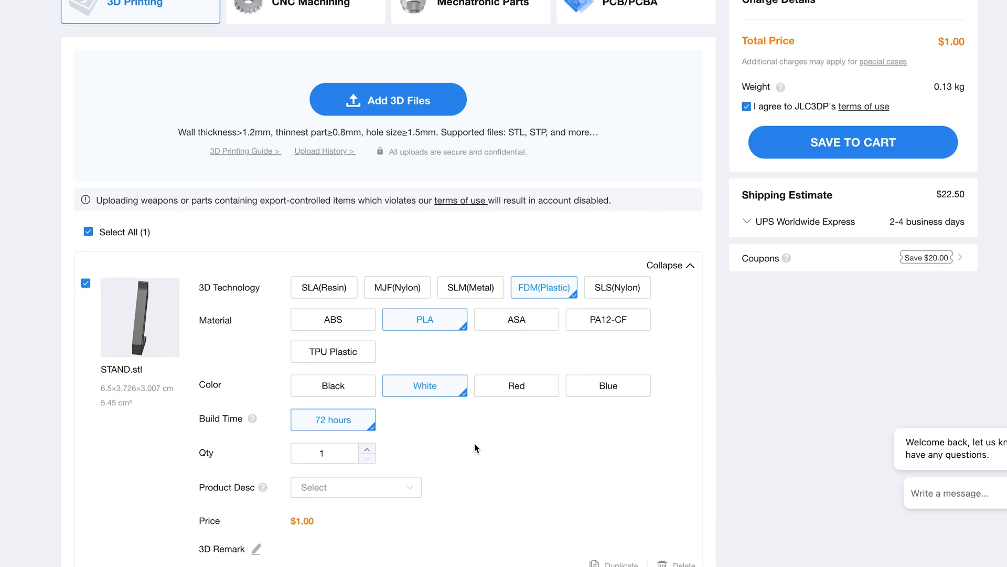